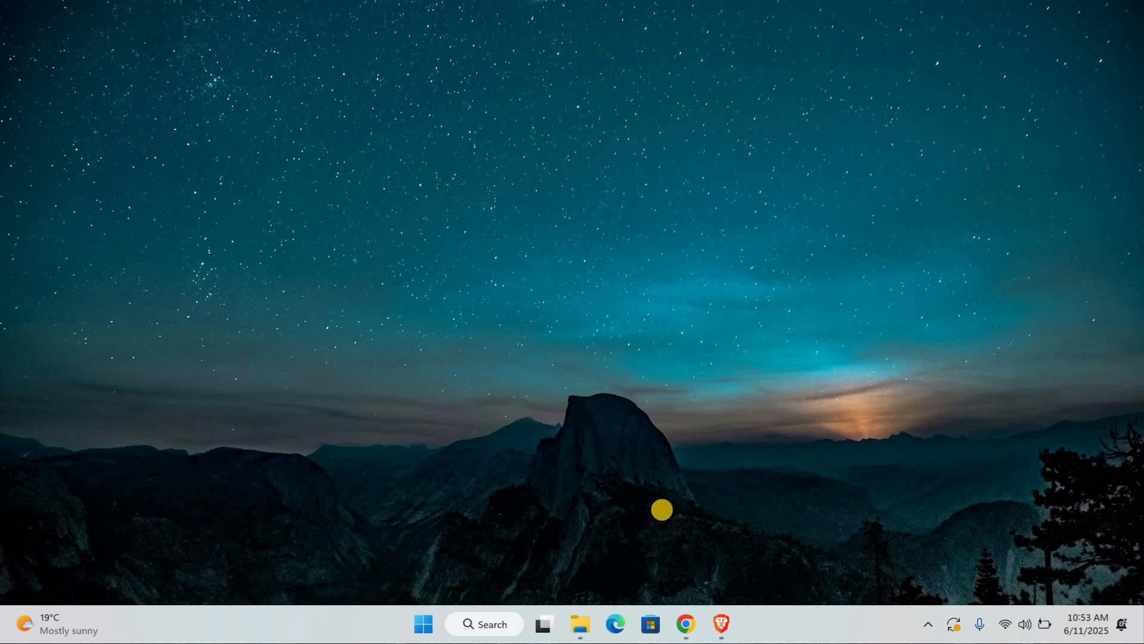
mouse_move(664, 502)
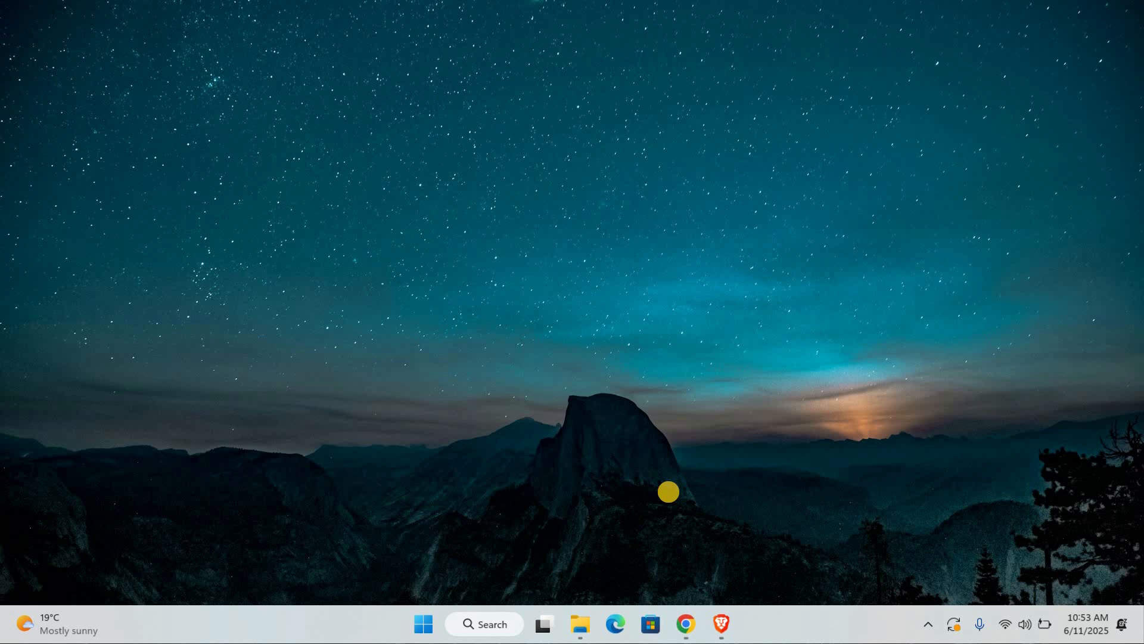
mouse_move(662, 496)
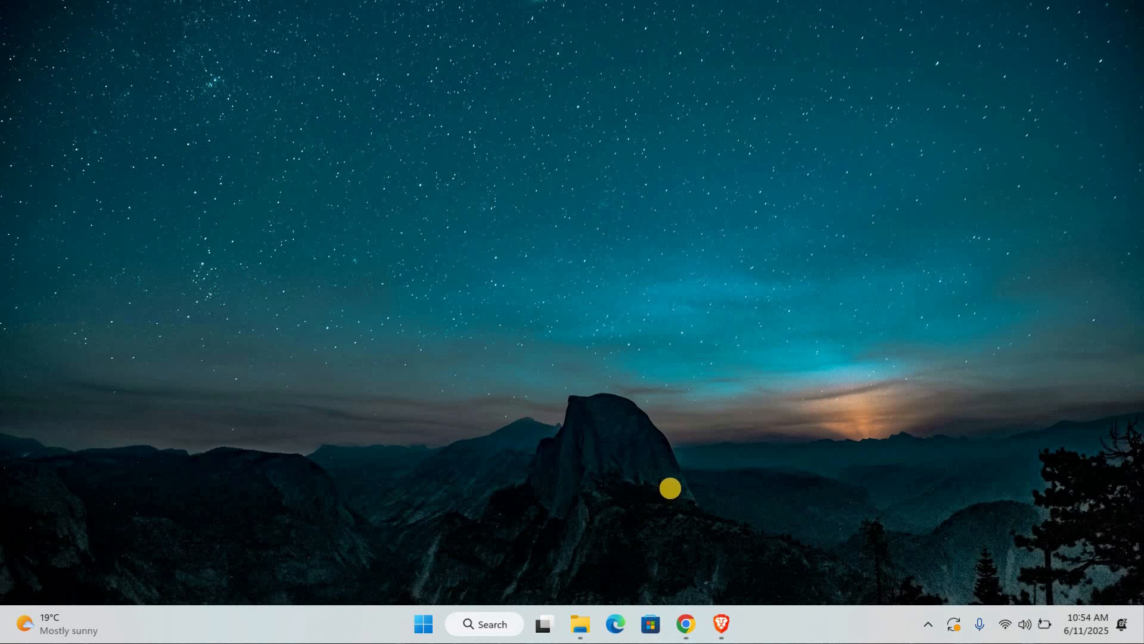
mouse_move(664, 494)
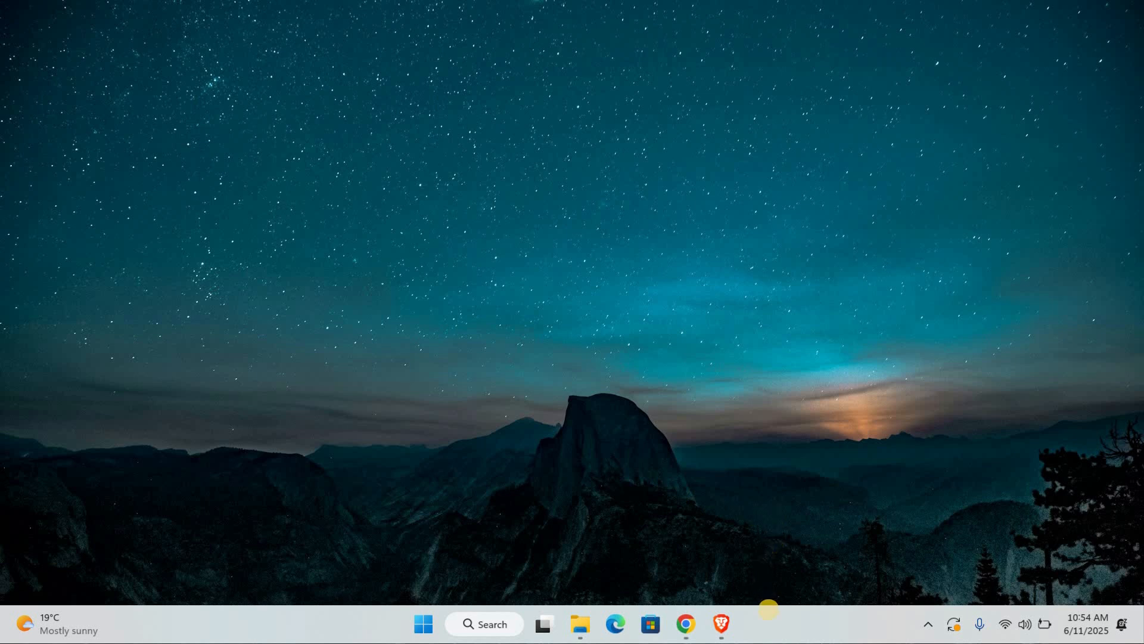
Step: Bring up the Browsec VPN - Free VPN for Chrome page in the Chrome Web Store
click(720, 624)
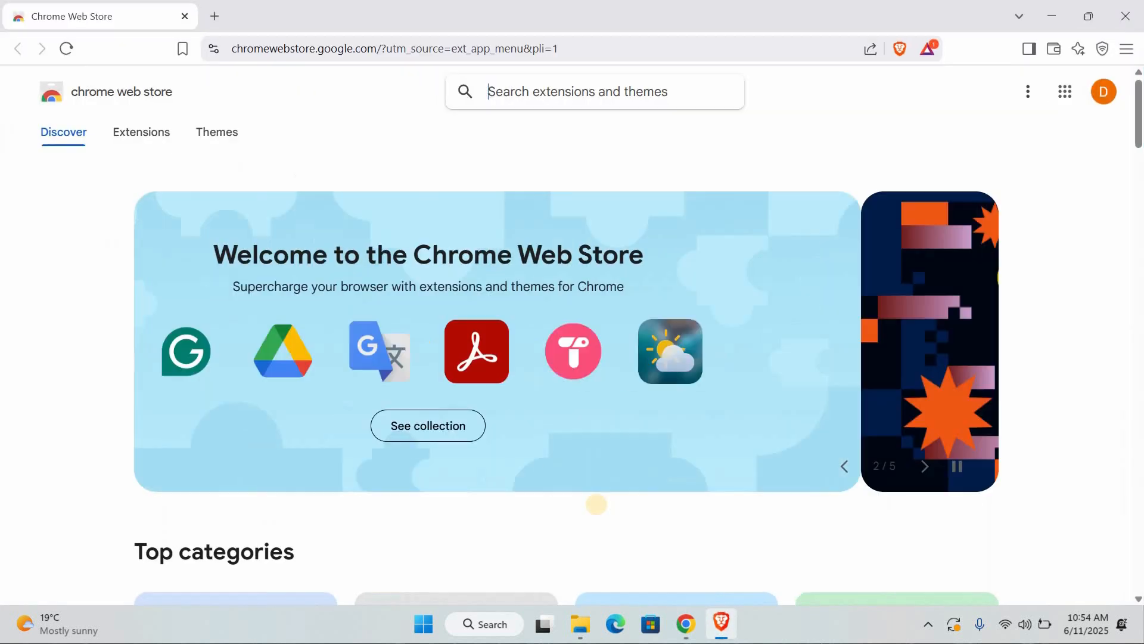
scroll(down, 3)
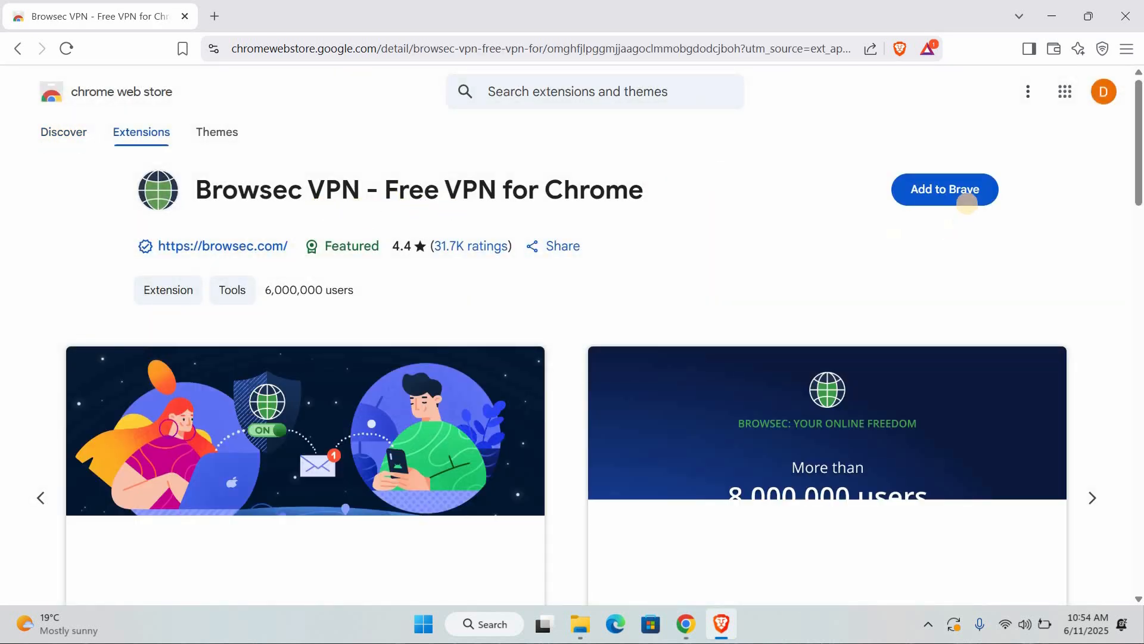
Step: Add Browsec VPN to Brave and confirm the permission prompt
click(944, 189)
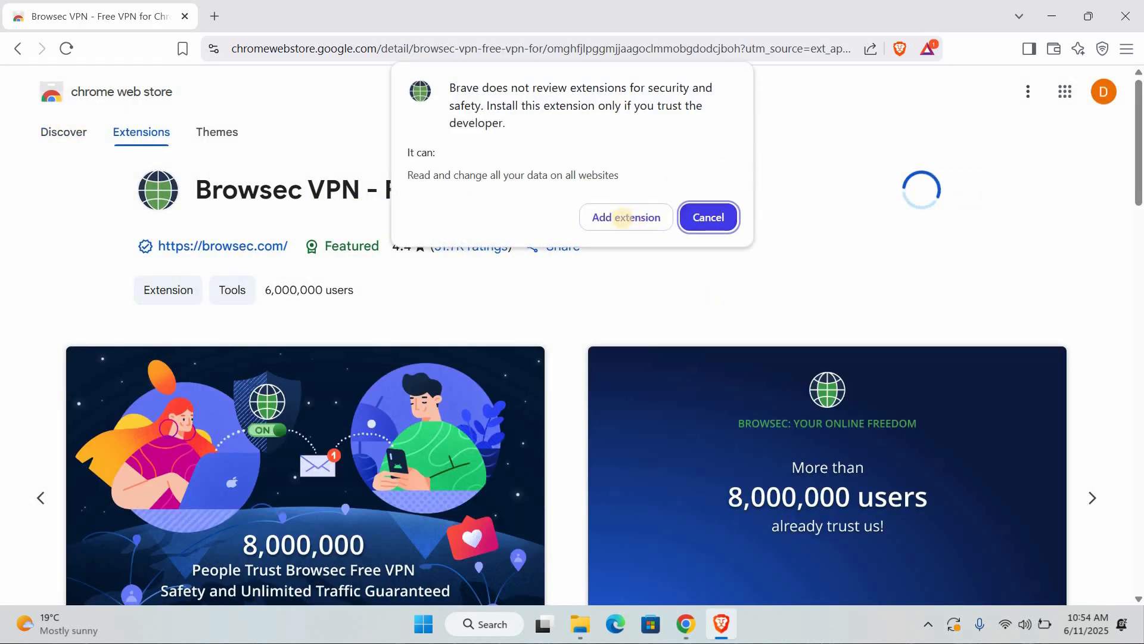
click(706, 217)
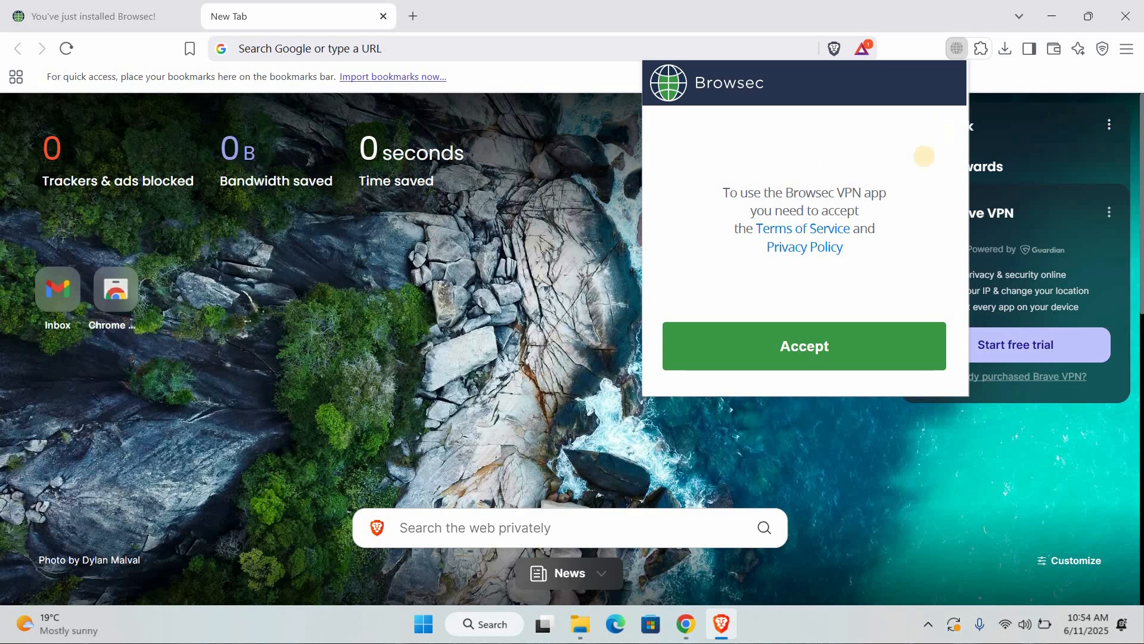
Step: Accept Browsec's terms, switch the VPN on and set its virtual location to Netherlands
click(803, 345)
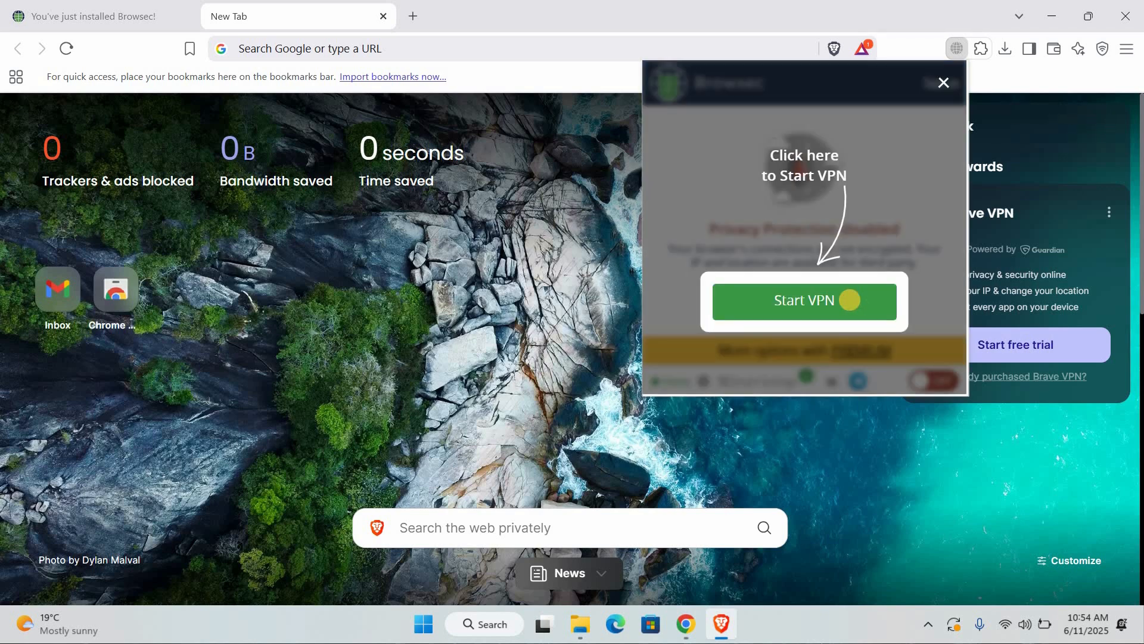
click(803, 300)
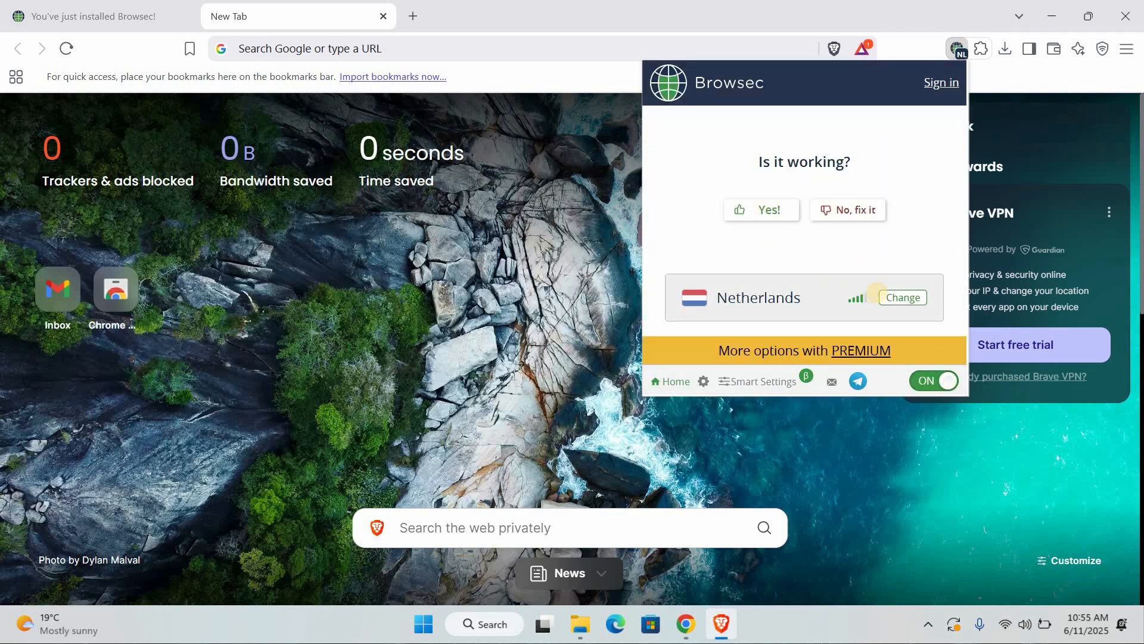
click(901, 297)
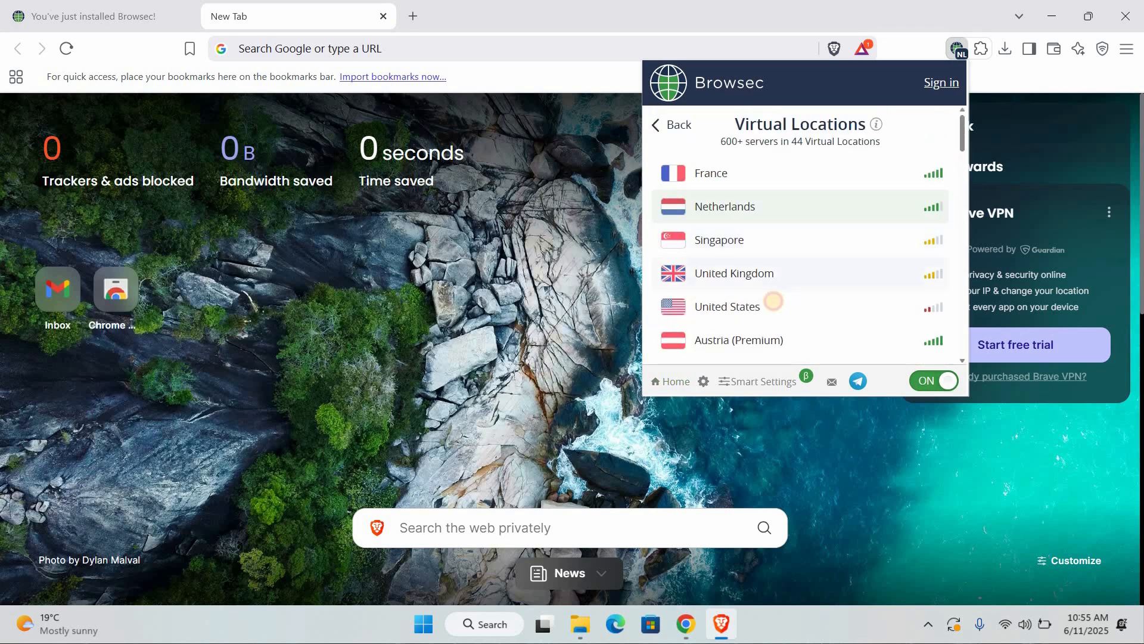
click(727, 306)
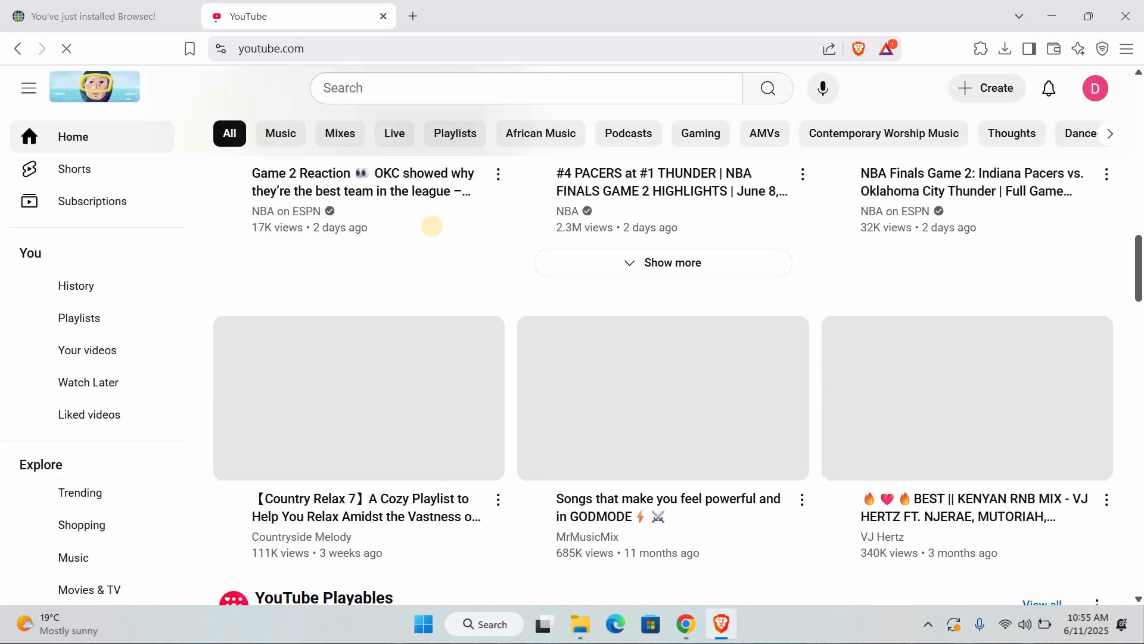
Step: Scroll the YouTube home feed down to the YouTube Playables row
scroll(down, 3)
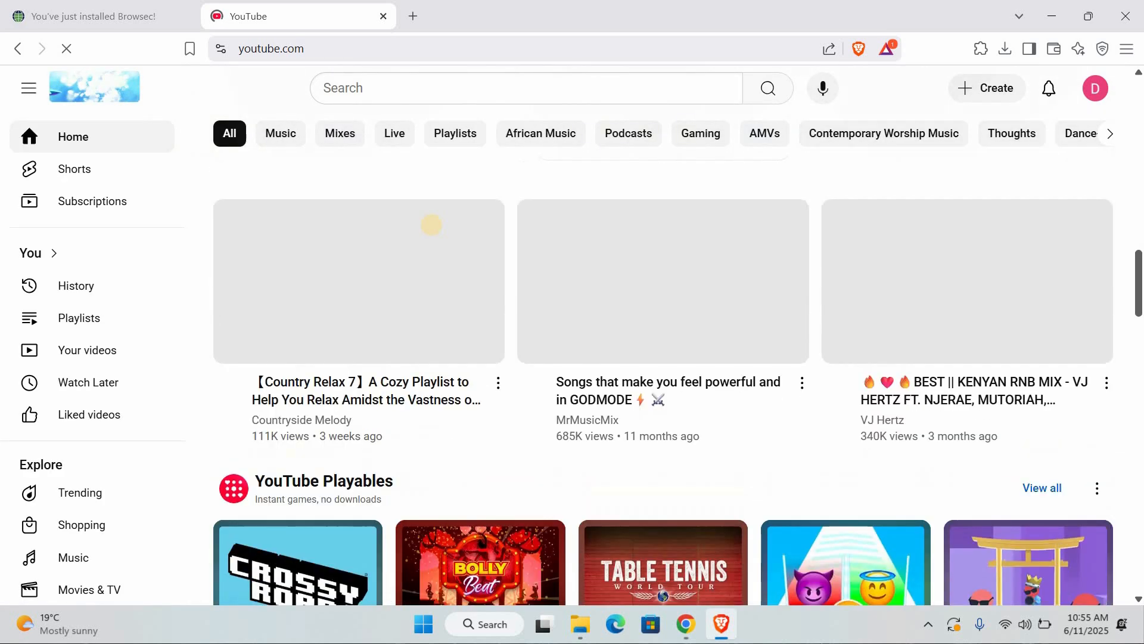